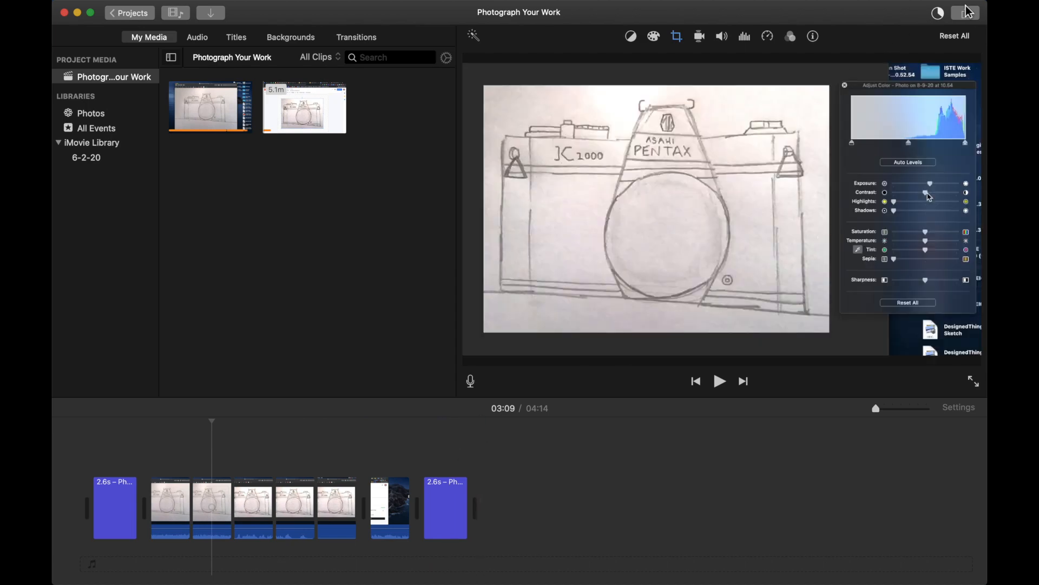
pyautogui.moveTo(965, 11)
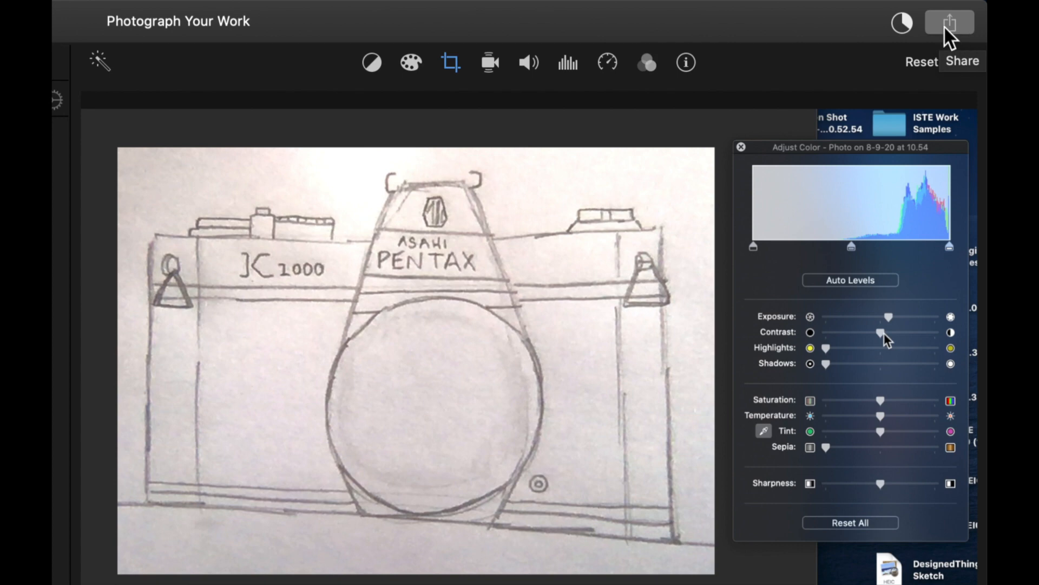
# Show the Share destinations (Email, YouTube, Vimeo, Image, File) for the project.
pyautogui.click(949, 22)
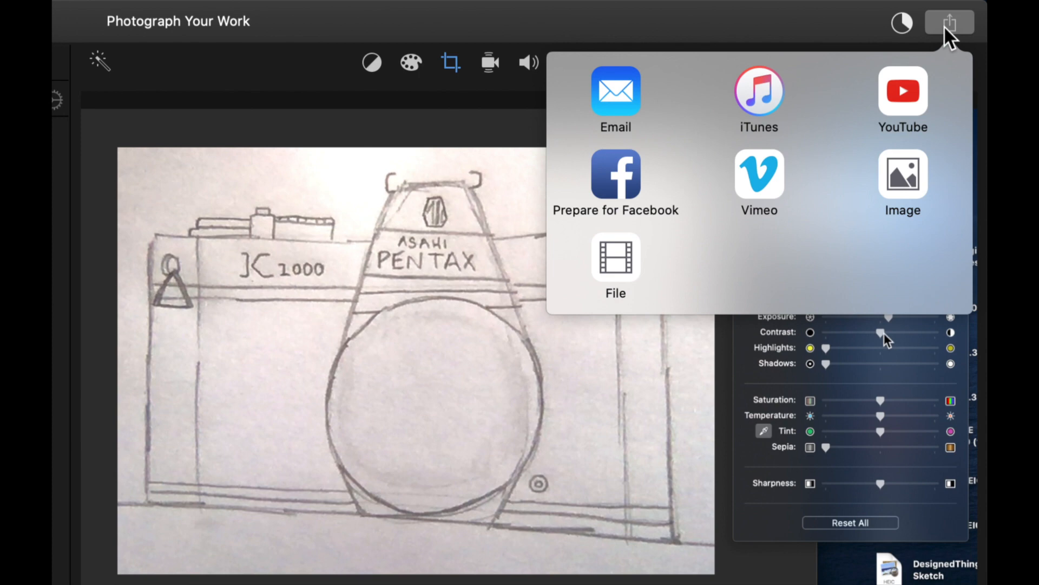
pyautogui.moveTo(620, 278)
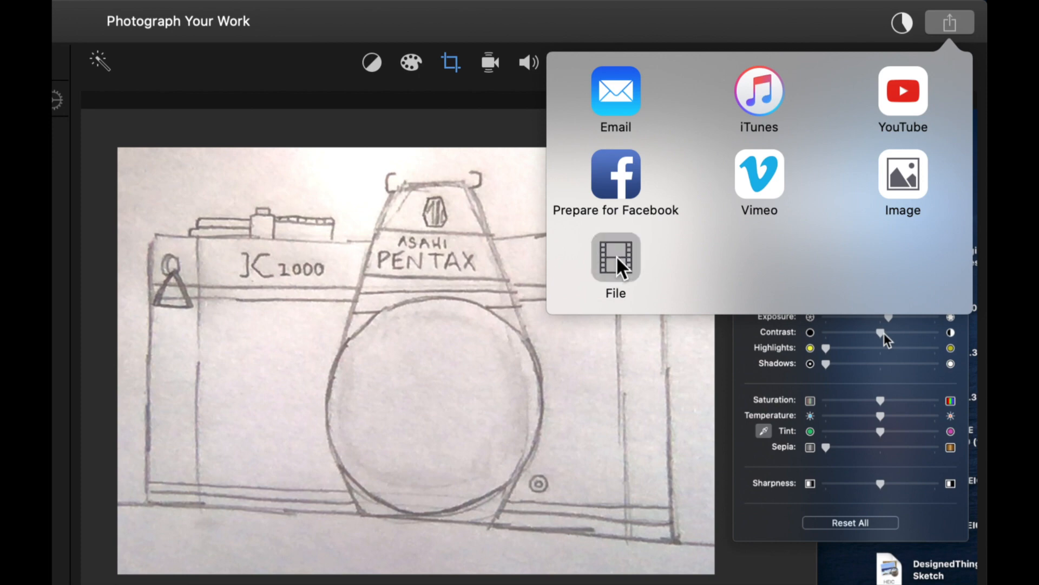
# Export as File, retitling the movie 'DE Lesson 1 - Photograph Your Work'.
pyautogui.click(615, 259)
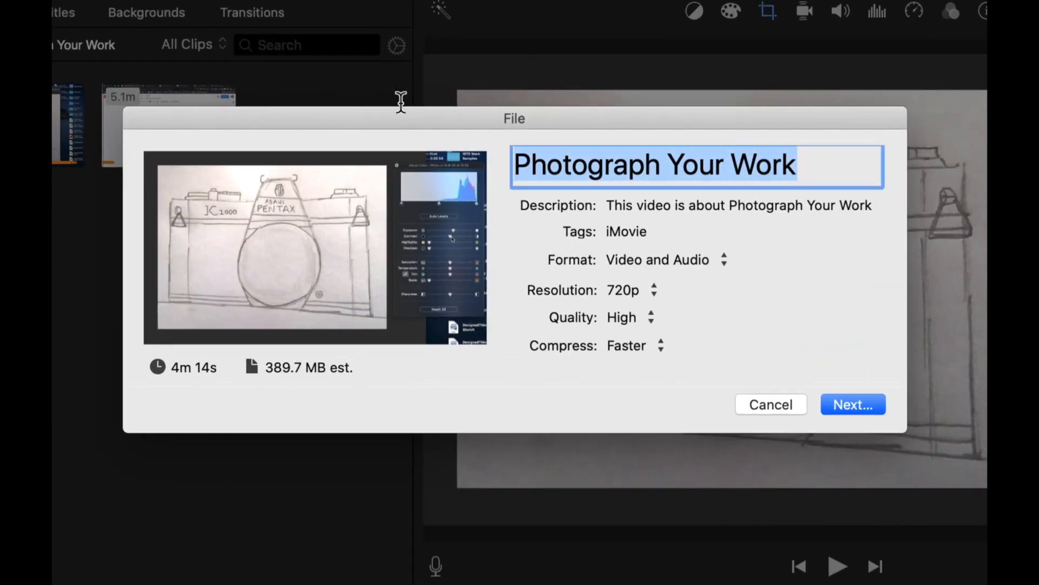
pyautogui.moveTo(405, 113)
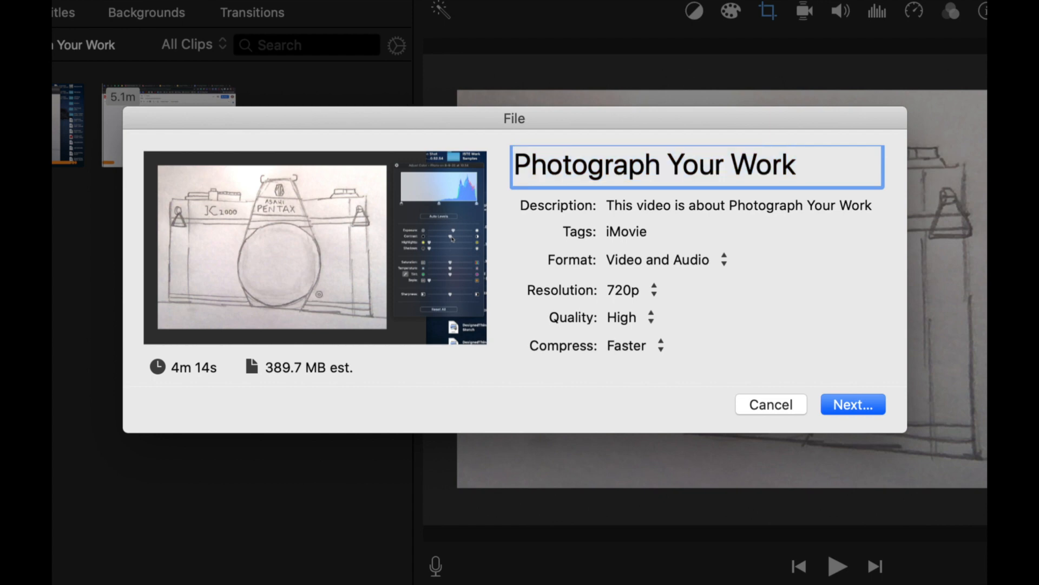
pyautogui.write('DE')
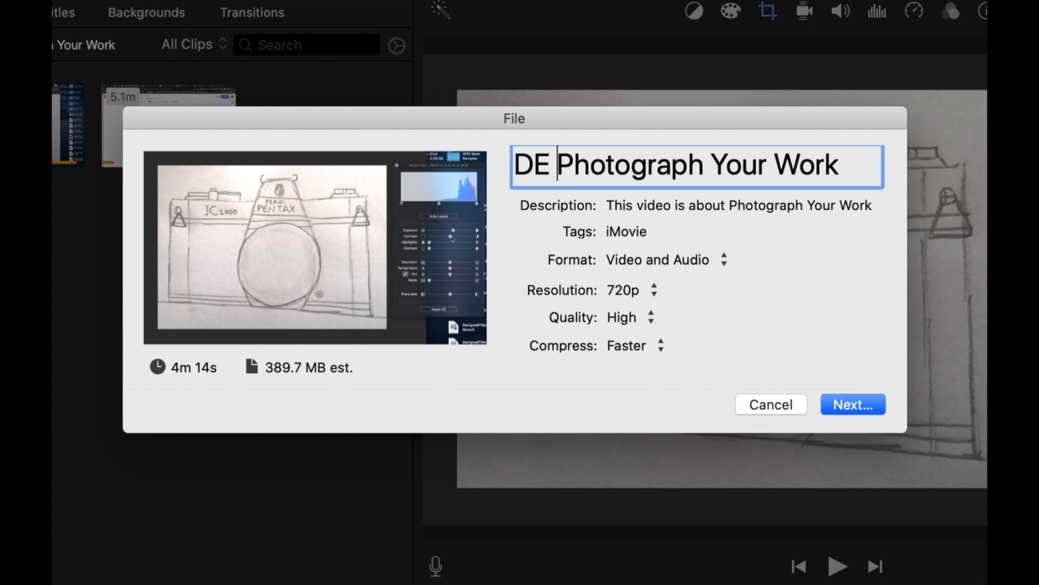
pyautogui.write('Lesson 1')
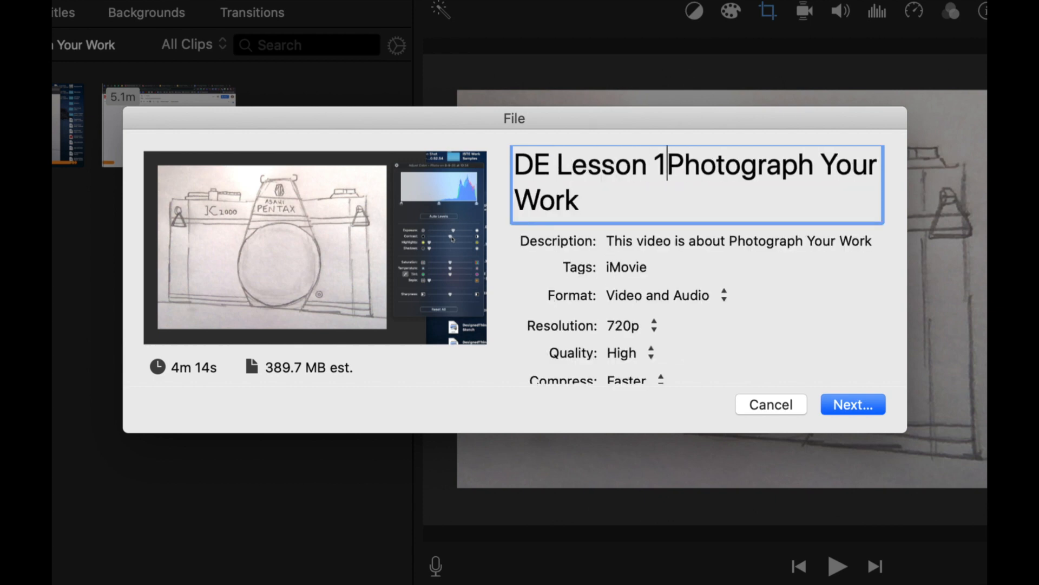
pyautogui.write('-')
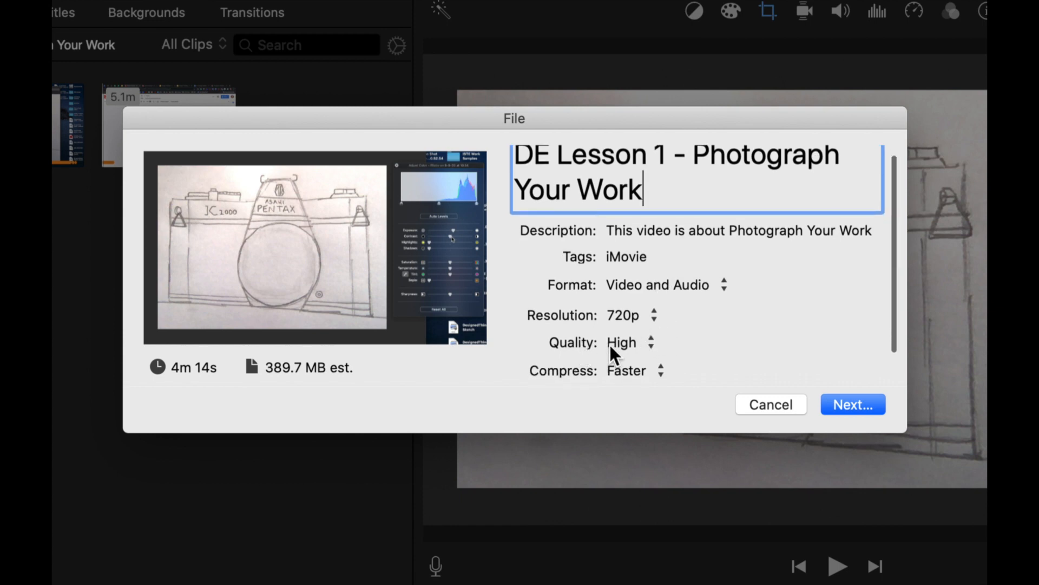
# Set export quality to Medium and keep resolution at 720p (262.5 MB).
pyautogui.click(628, 342)
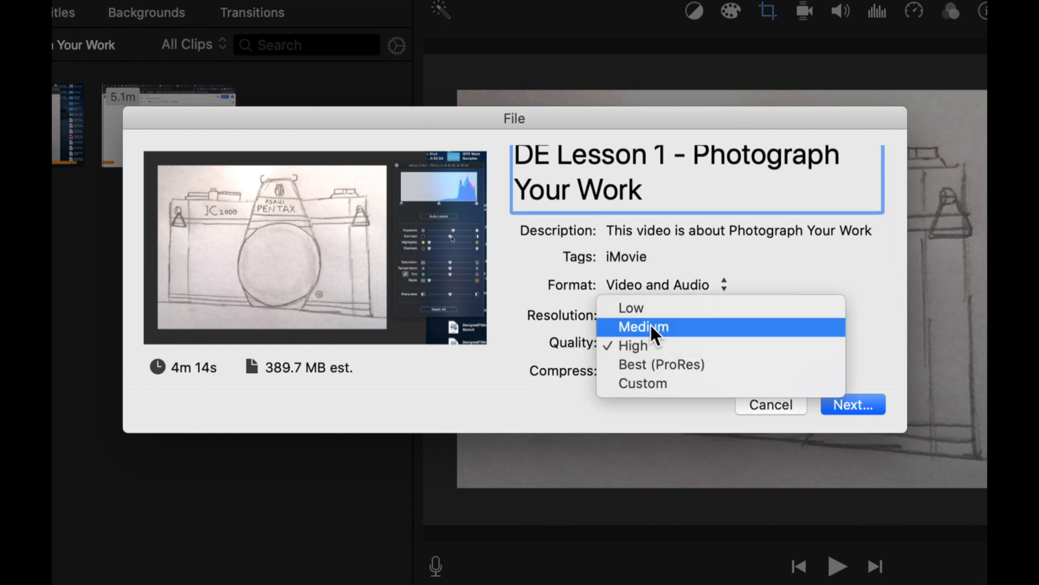
pyautogui.click(641, 326)
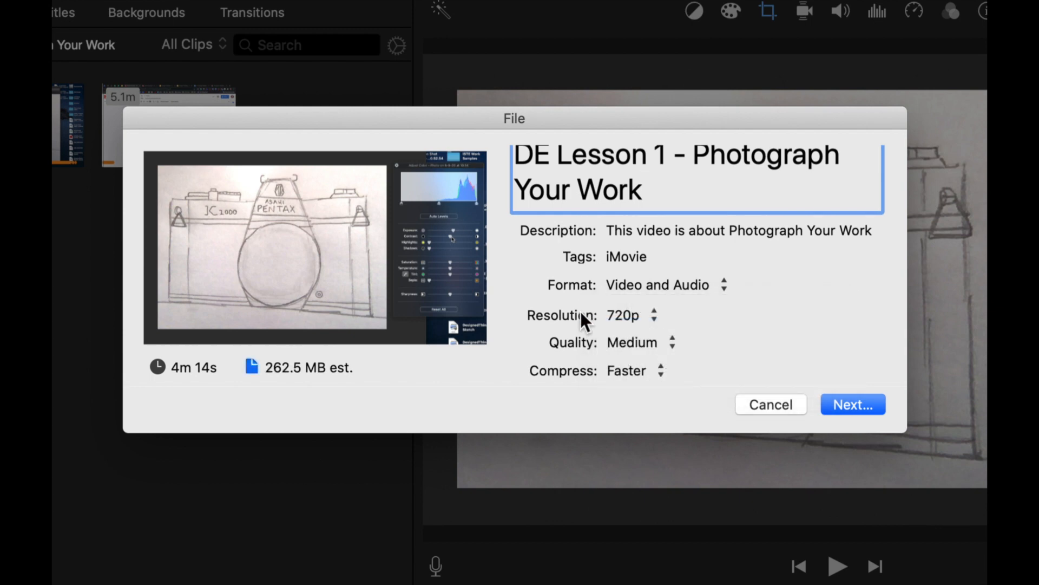
pyautogui.click(623, 315)
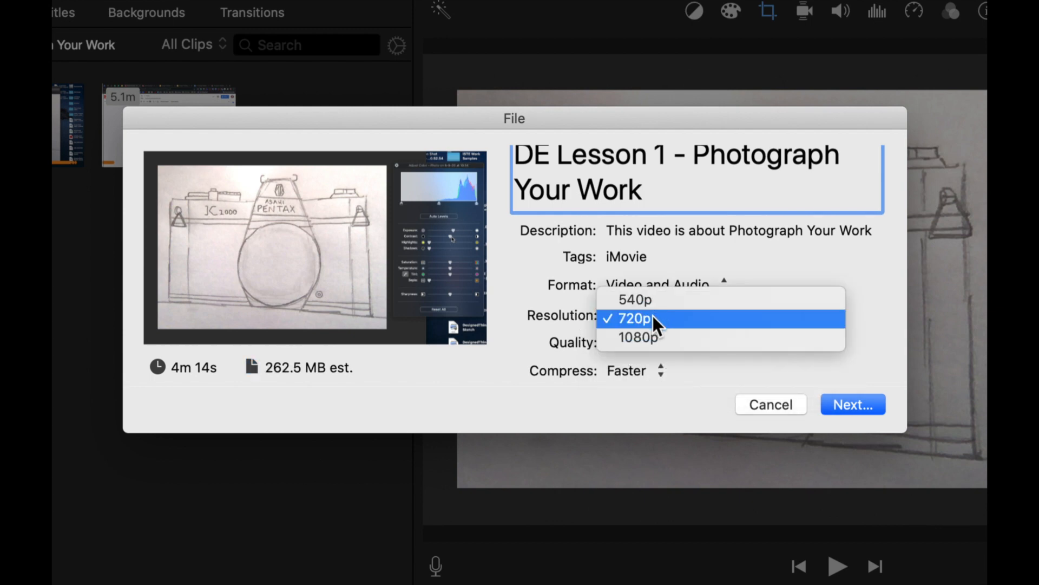
pyautogui.click(634, 318)
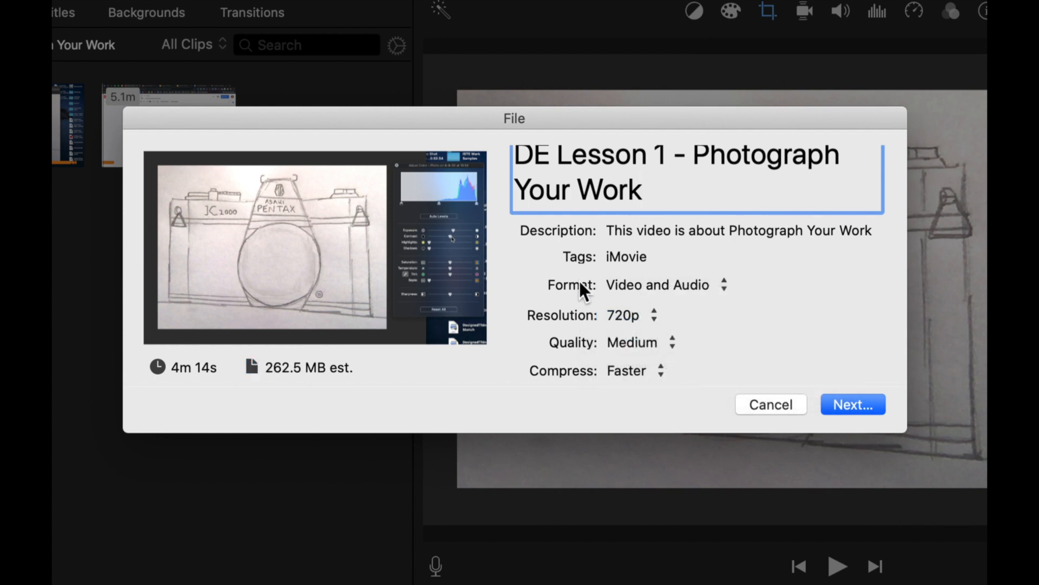
pyautogui.moveTo(702, 292)
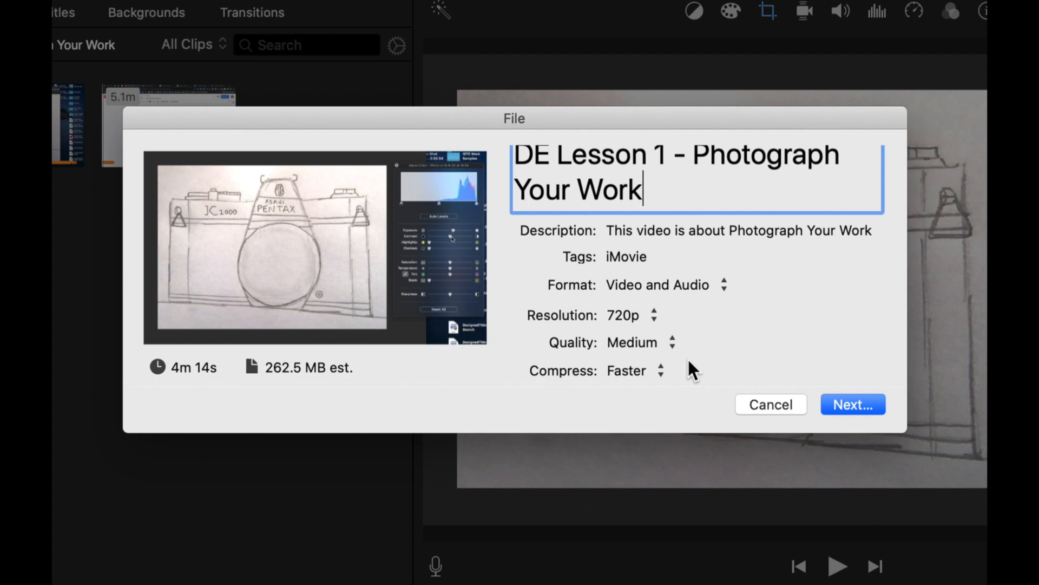
pyautogui.moveTo(838, 391)
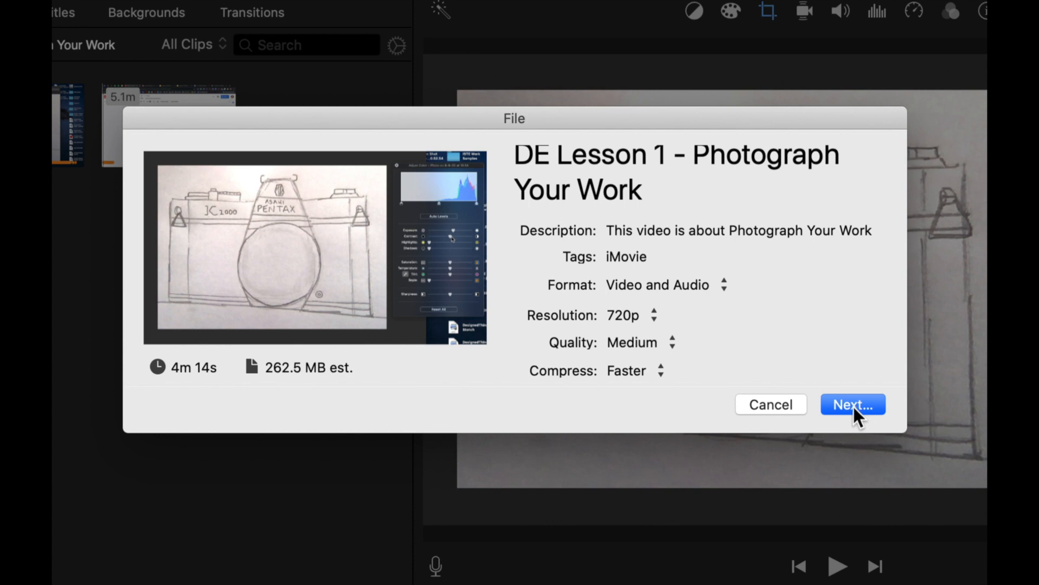
# Save 'DE Lesson 1 - Photograph Your Work' to the Desktop.
pyautogui.click(853, 404)
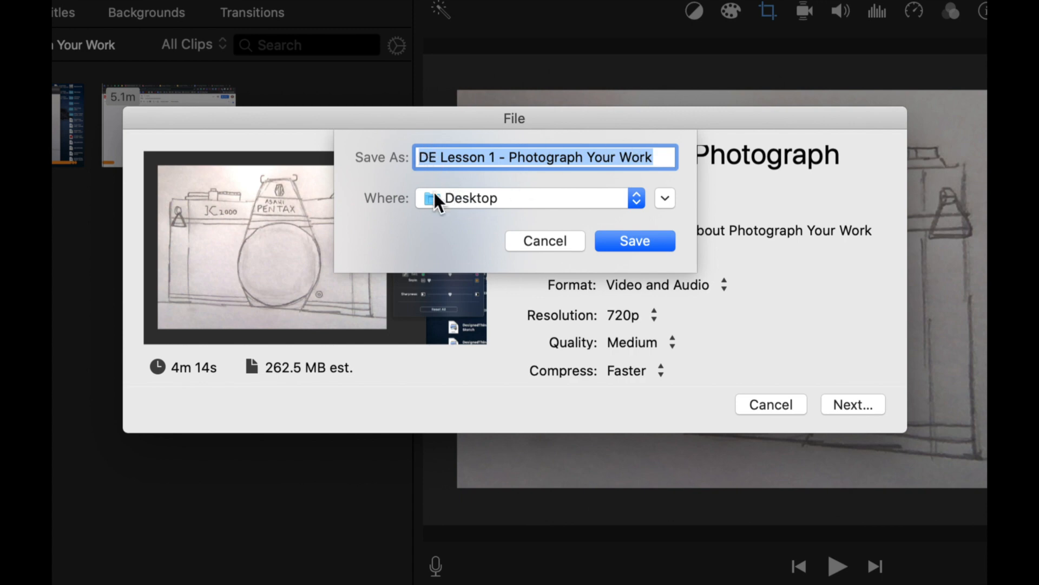
pyautogui.moveTo(457, 209)
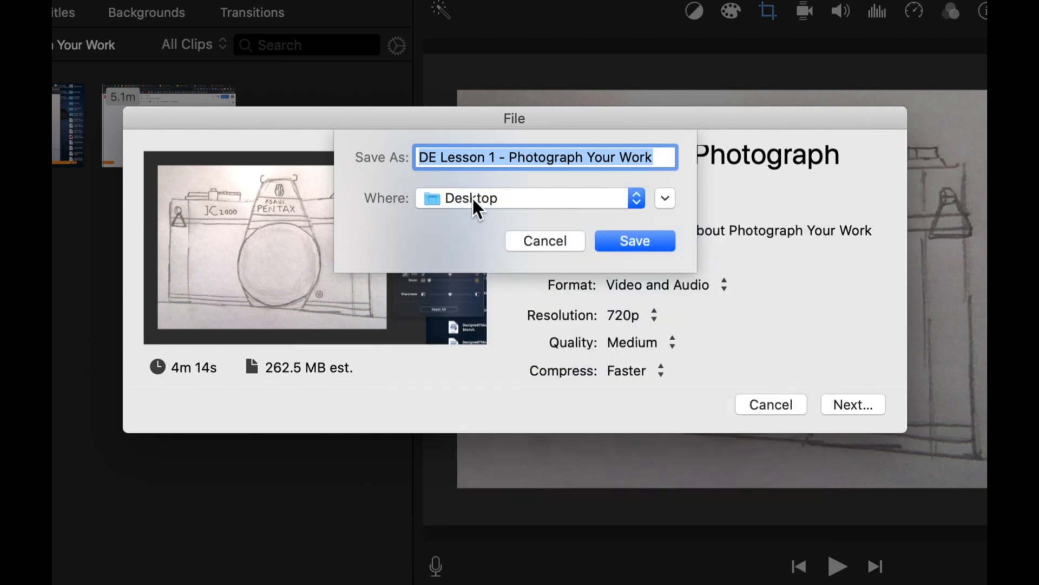
pyautogui.moveTo(474, 232)
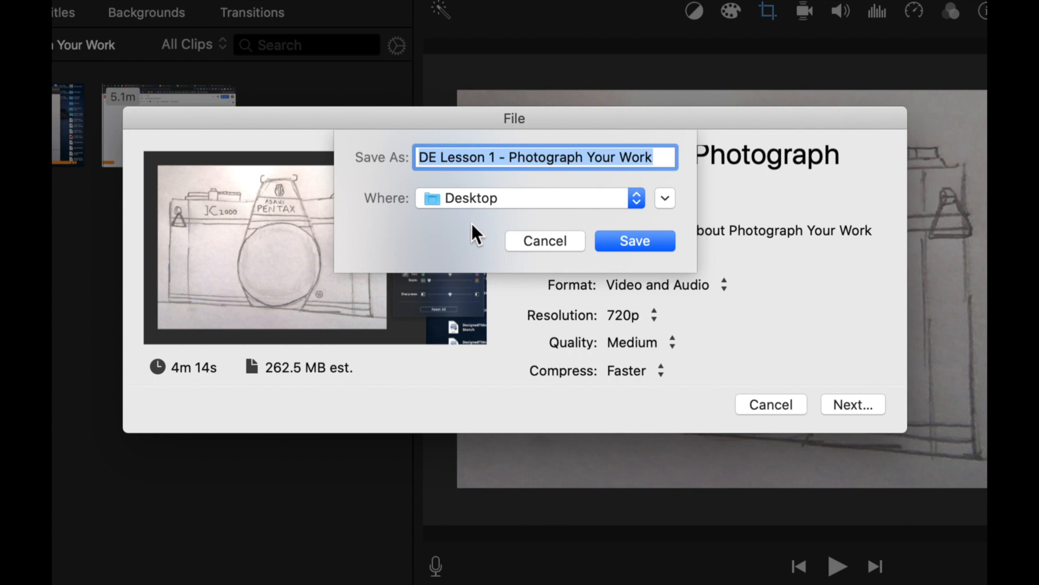
pyautogui.moveTo(489, 219)
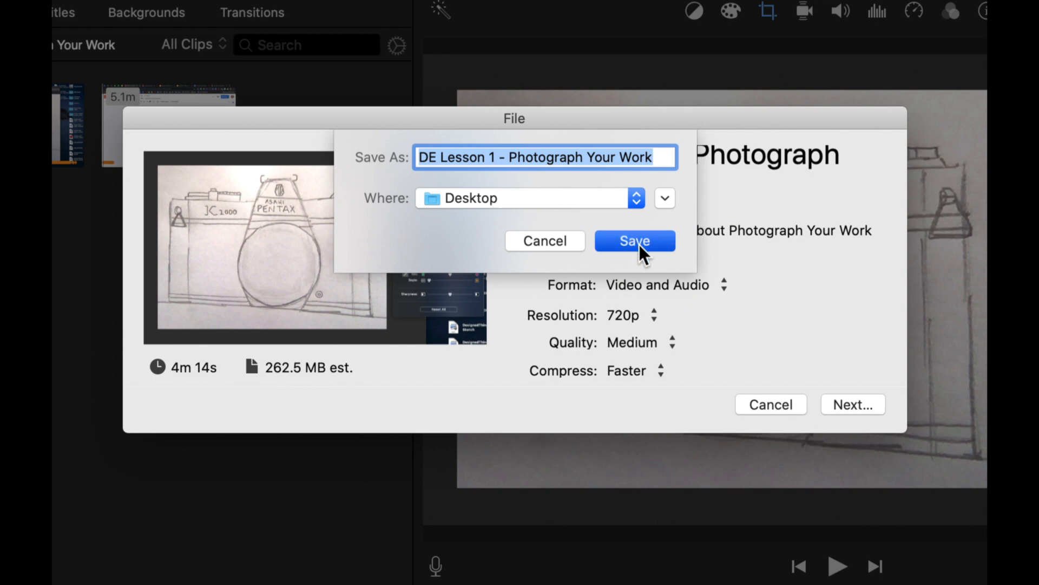
pyautogui.click(634, 240)
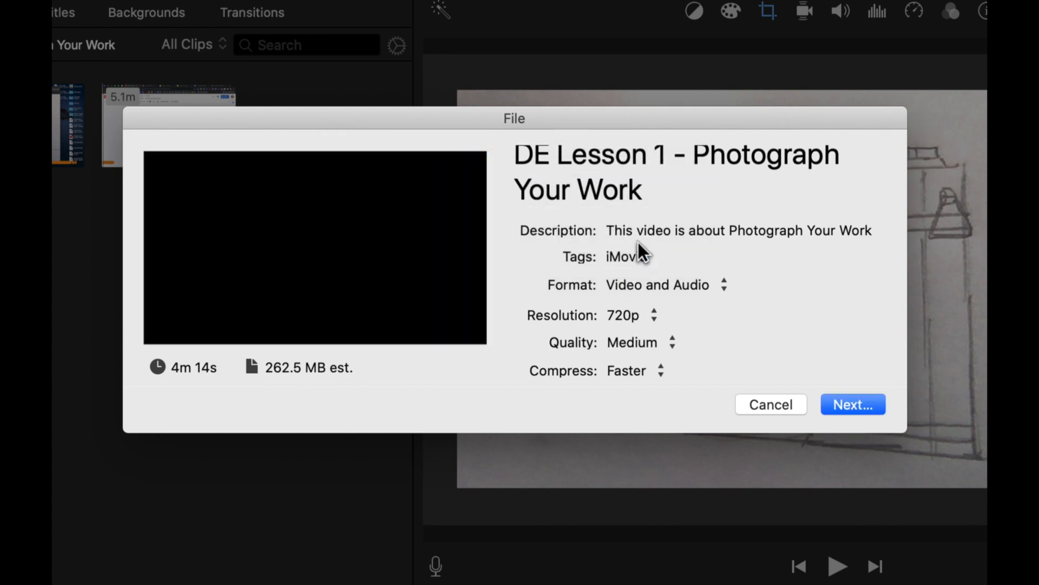
pyautogui.click(771, 405)
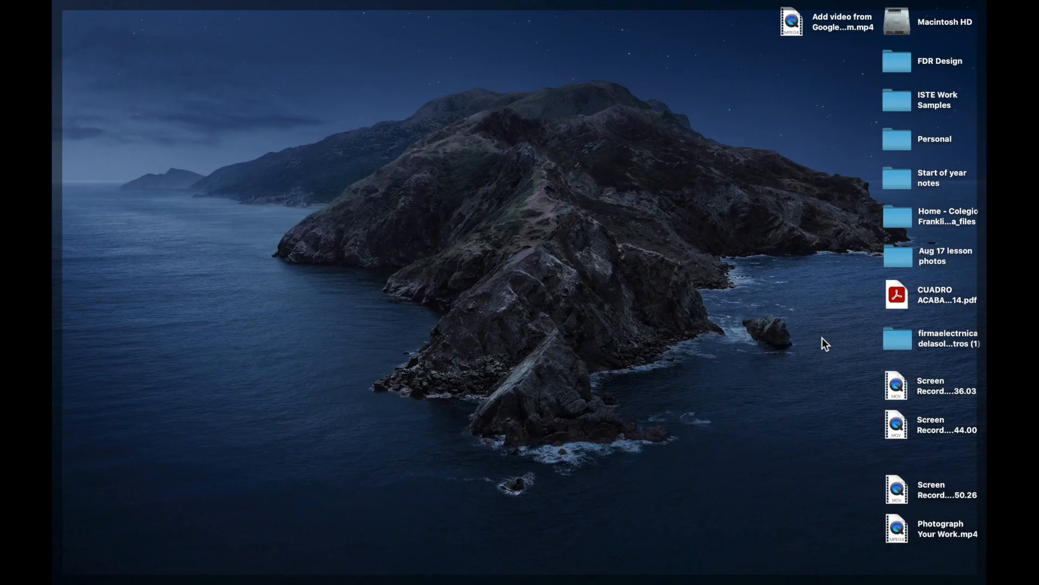
pyautogui.moveTo(896, 530)
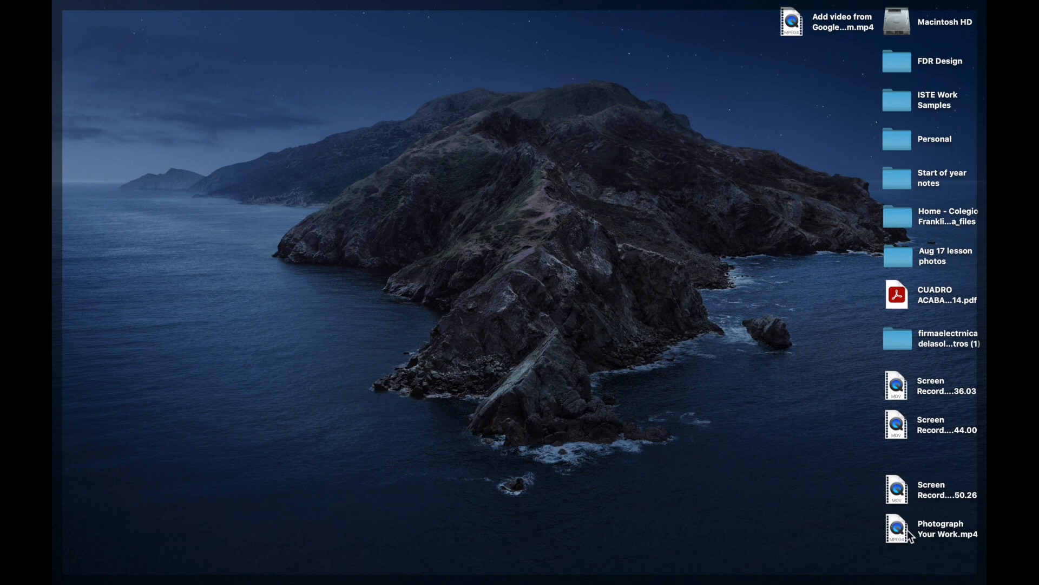
# Select the Photograph Your Work.mp4 file on the Desktop.
pyautogui.click(896, 527)
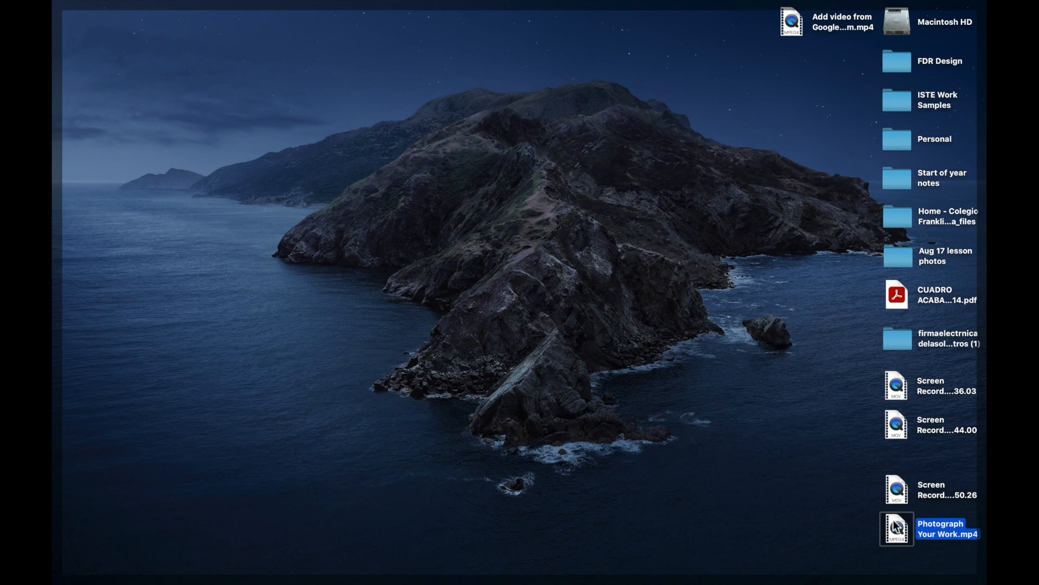
pyautogui.moveTo(715, 383)
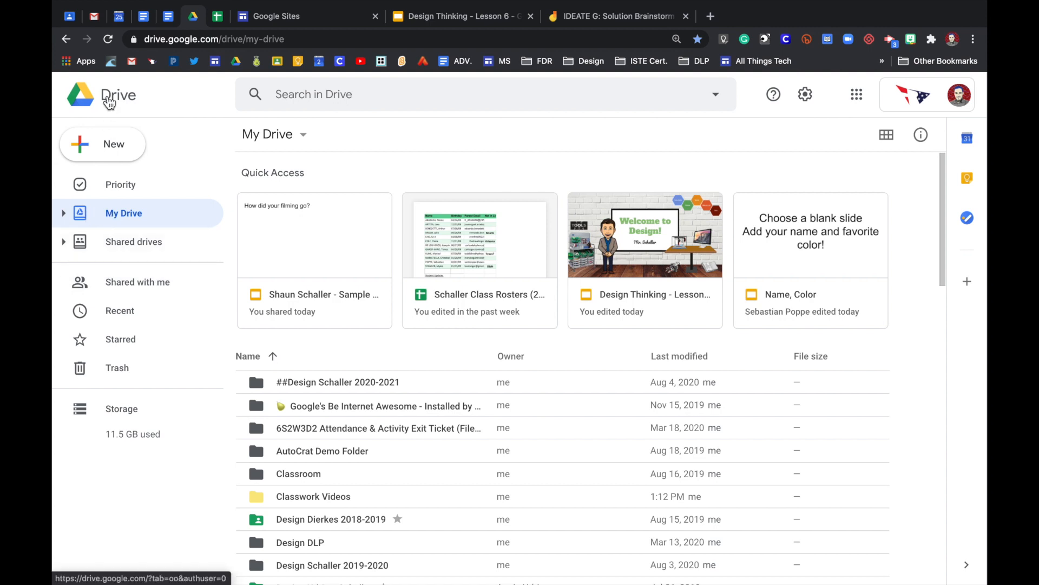
# Go to Google Drive from the Google apps grid.
pyautogui.click(856, 94)
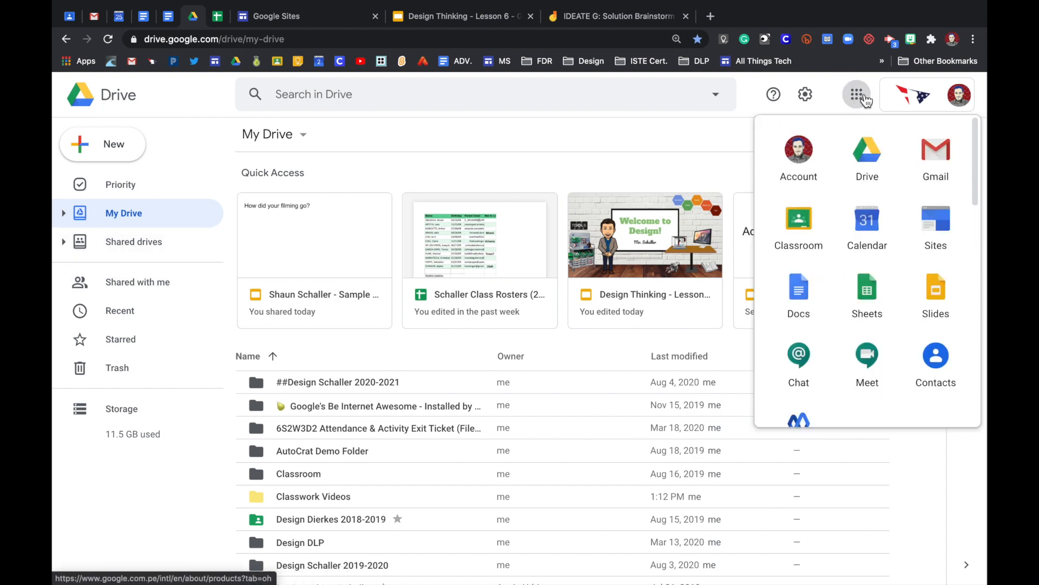
pyautogui.click(866, 150)
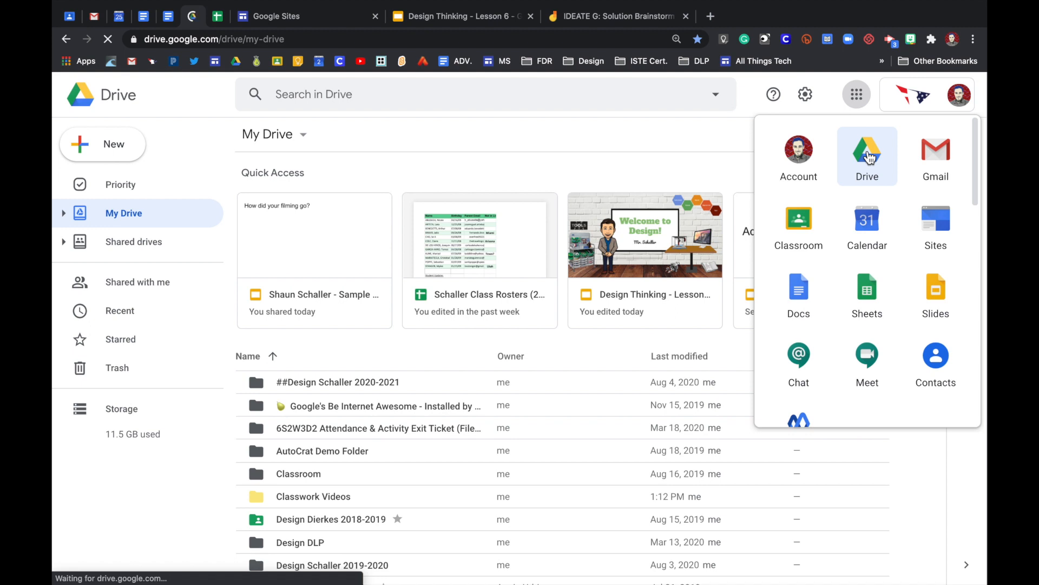
pyautogui.click(867, 154)
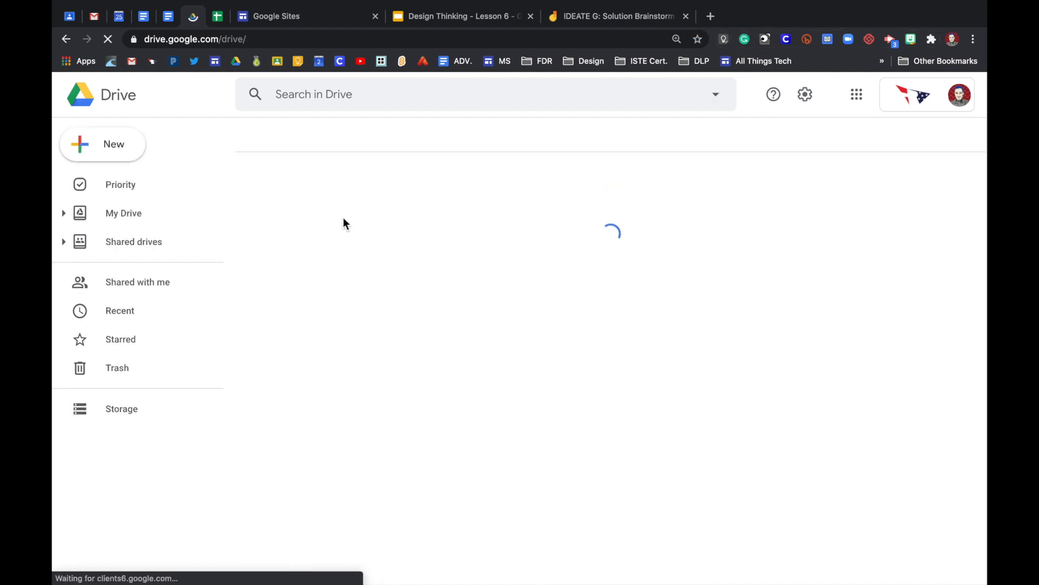
# Browse My Drive and select the existing Classwork Videos folder.
pyautogui.click(123, 212)
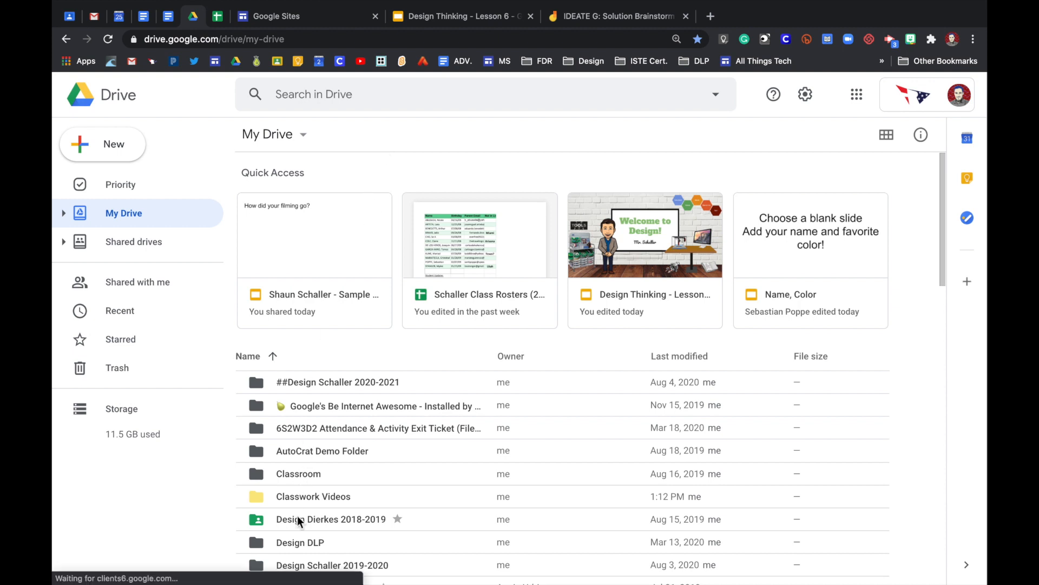
pyautogui.click(313, 496)
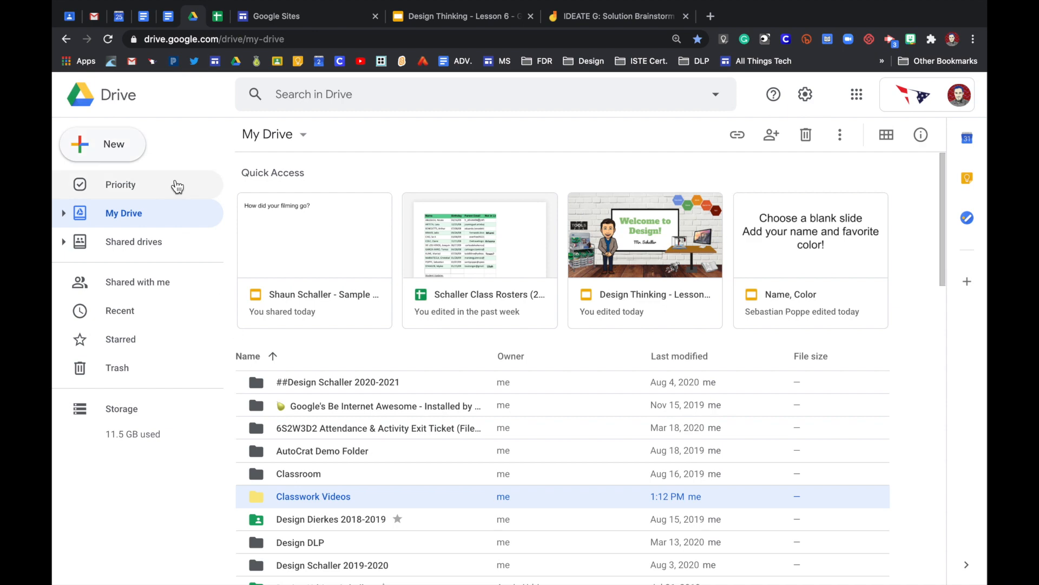
pyautogui.click(103, 143)
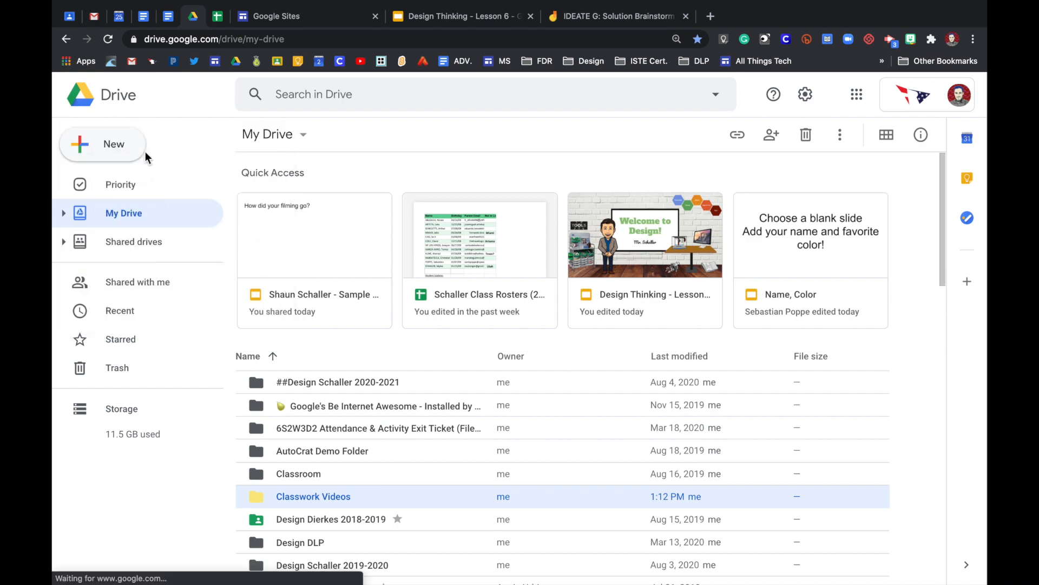
pyautogui.click(103, 144)
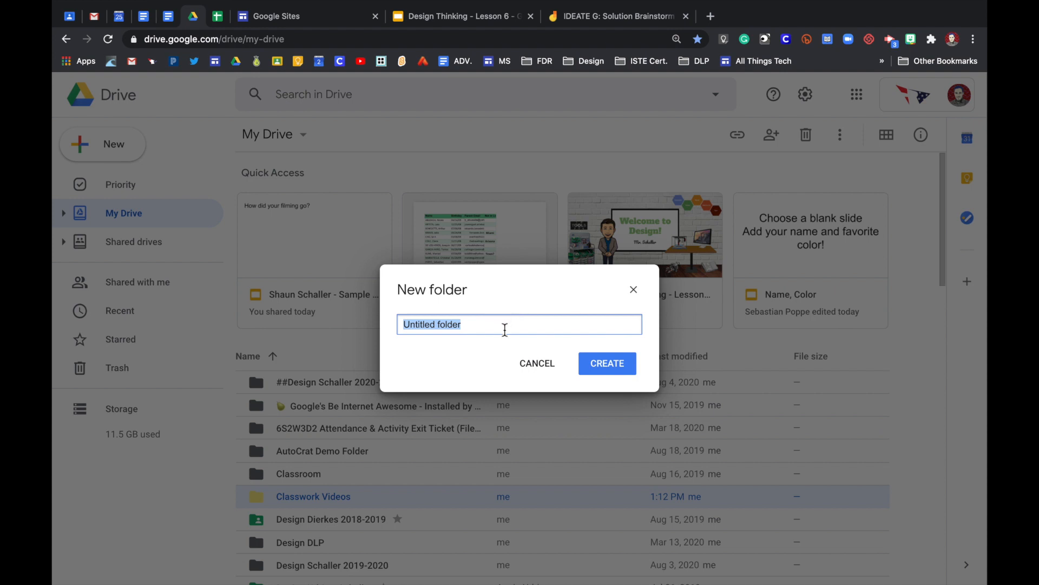
pyautogui.write('Classwork Videos')
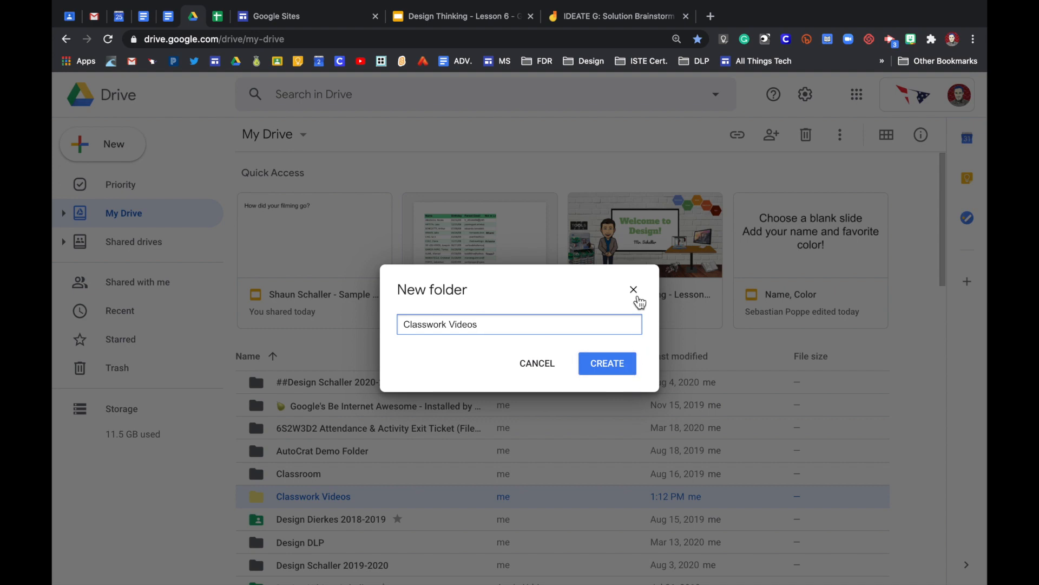
pyautogui.click(633, 290)
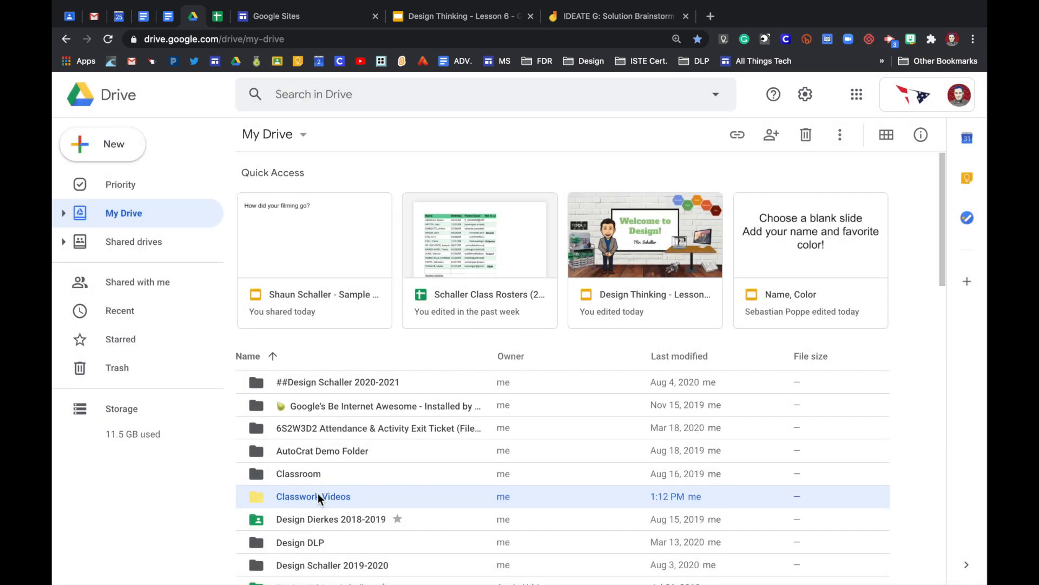
pyautogui.moveTo(313, 496)
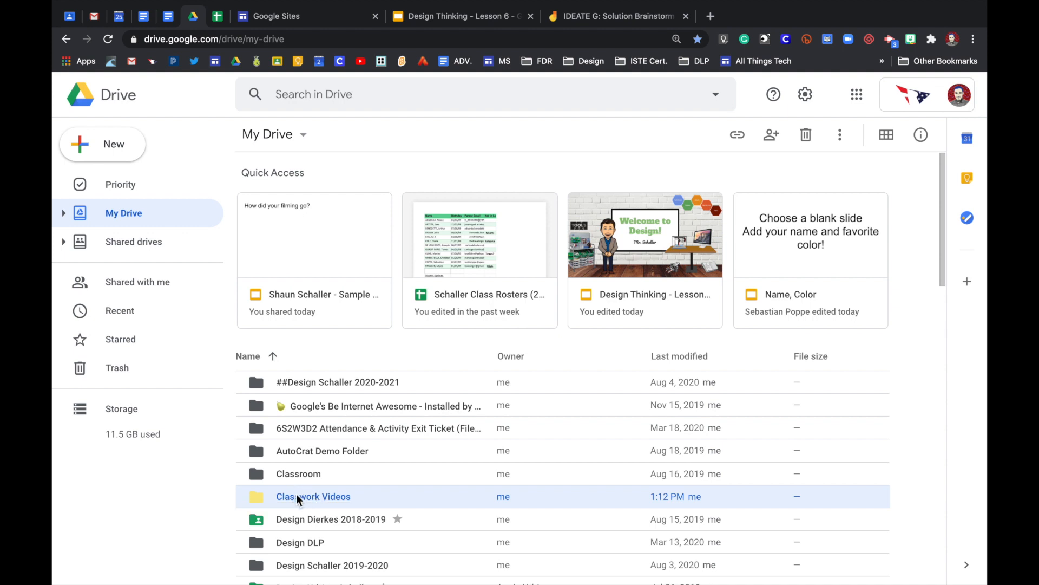
pyautogui.moveTo(312, 496)
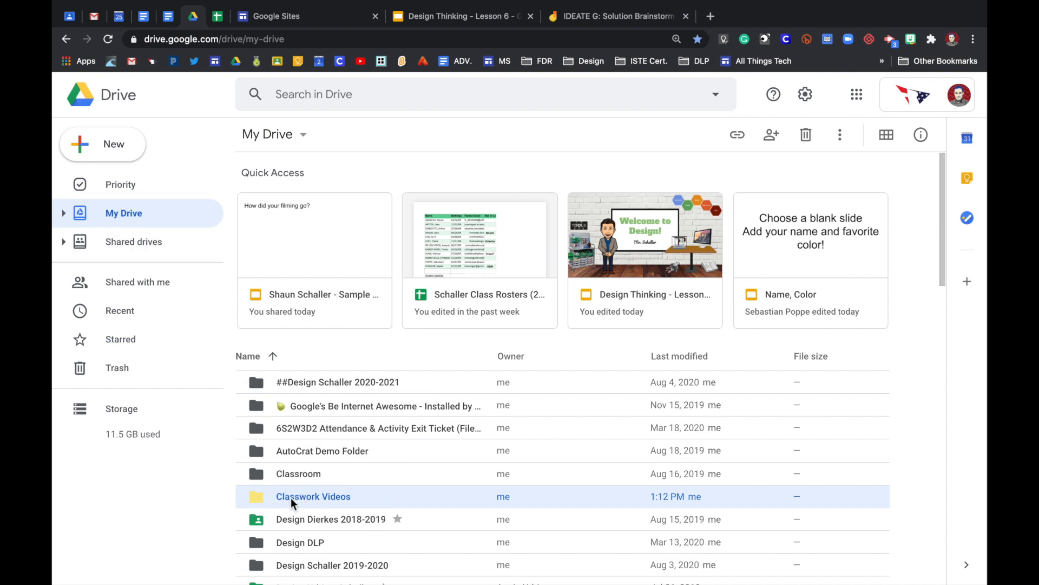
pyautogui.moveTo(313, 496)
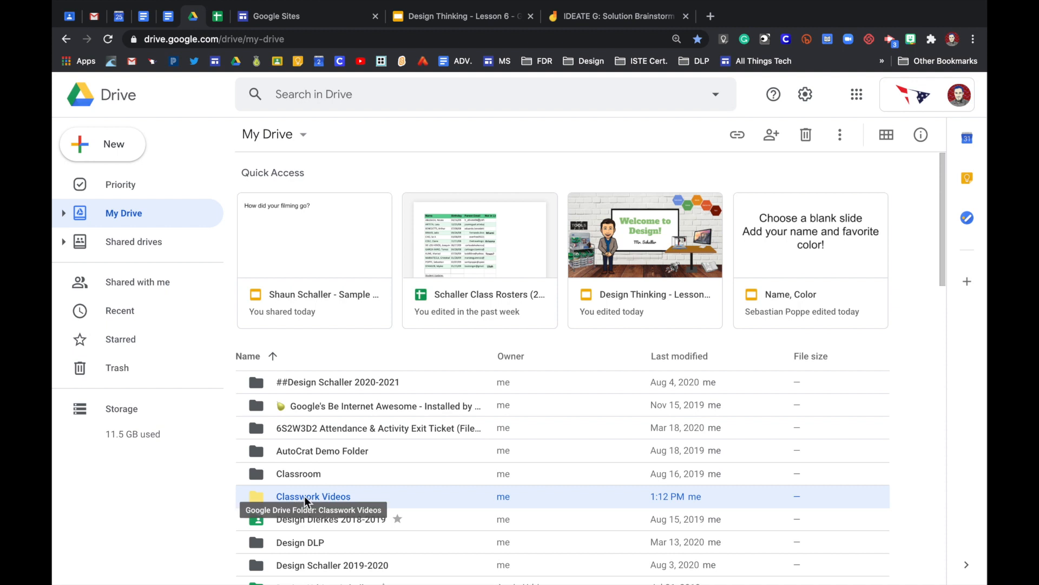
# Open the Classwork Videos folder and start a file upload.
pyautogui.doubleClick(313, 496)
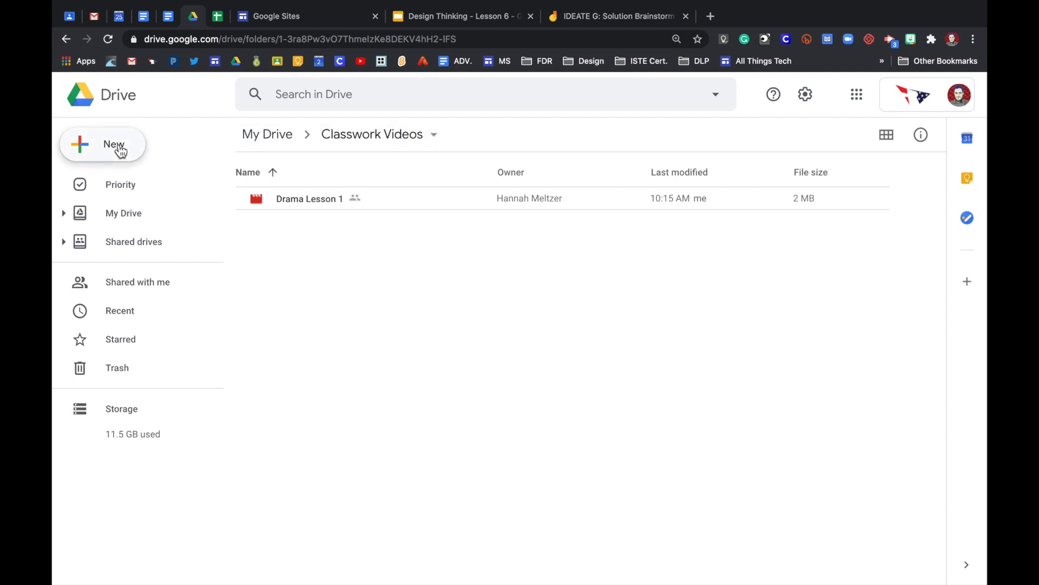
pyautogui.click(103, 144)
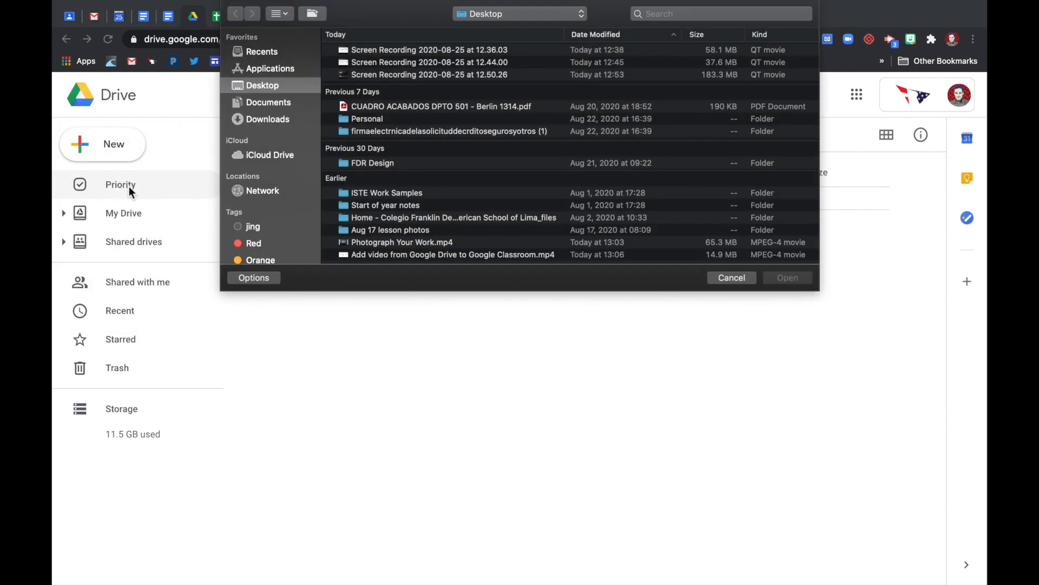
pyautogui.moveTo(431, 248)
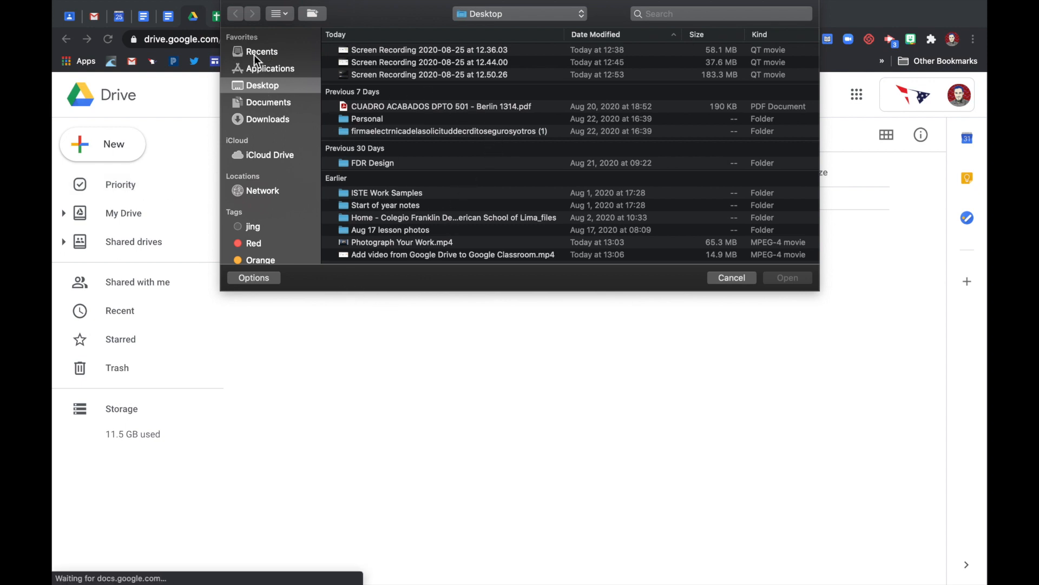
# Pick Photograph Your Work.mp4 from the Desktop and confirm the upload.
pyautogui.click(260, 51)
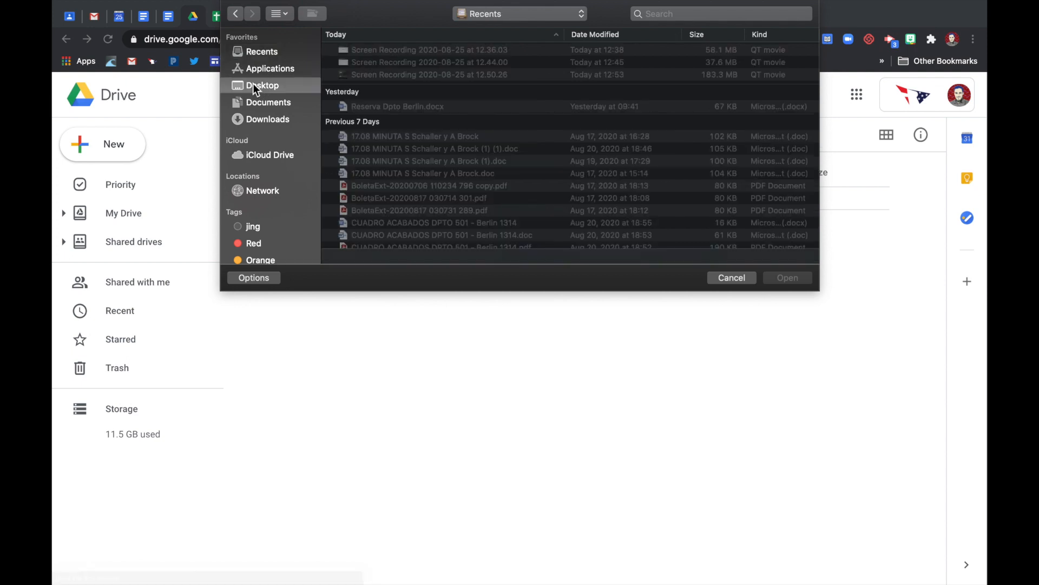
pyautogui.click(263, 85)
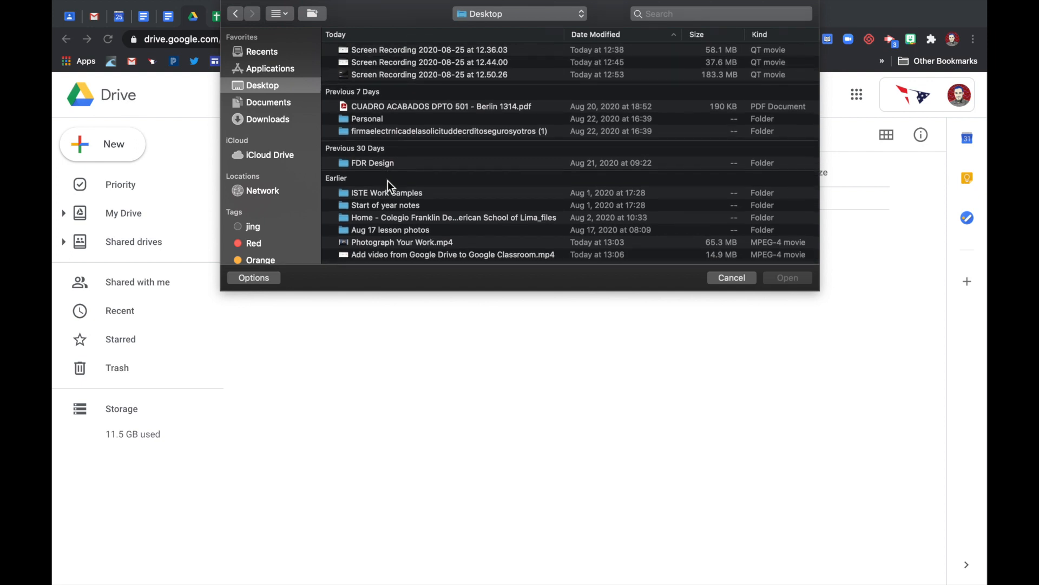
pyautogui.moveTo(336, 187)
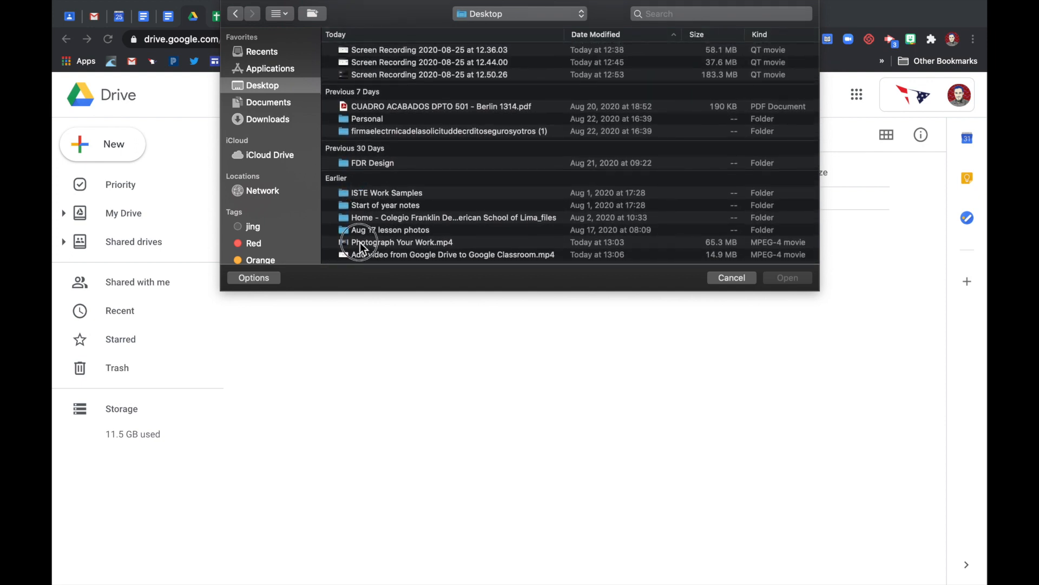
pyautogui.click(402, 242)
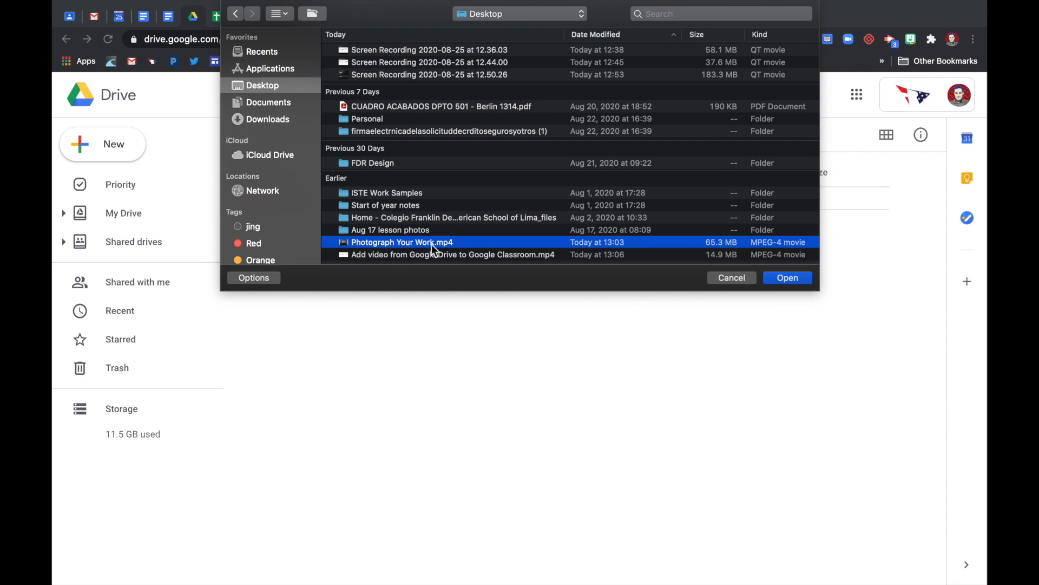
pyautogui.click(788, 277)
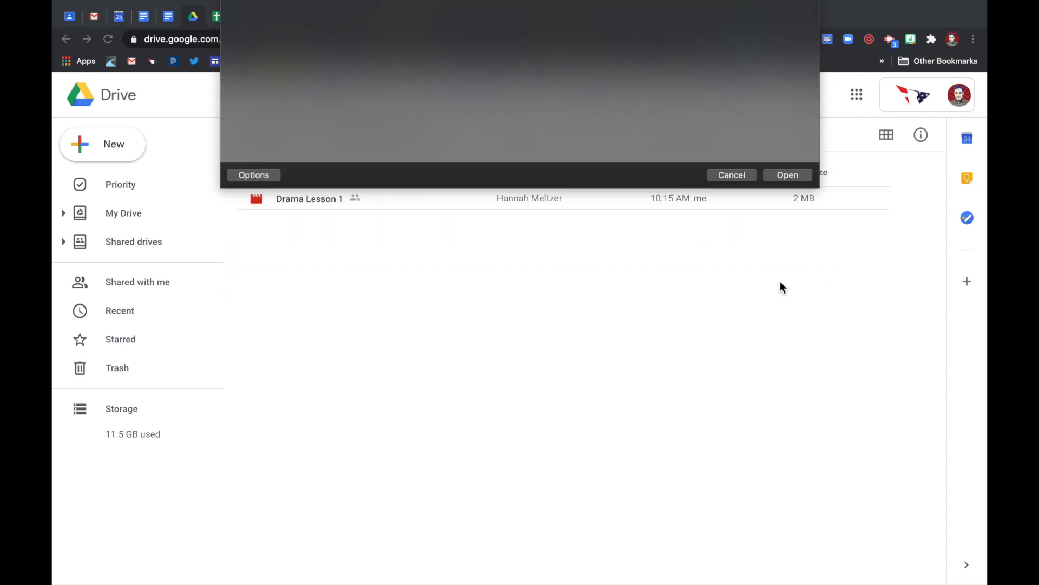
# Let the upload progress and restore the browser window to full screen.
pyautogui.click(788, 175)
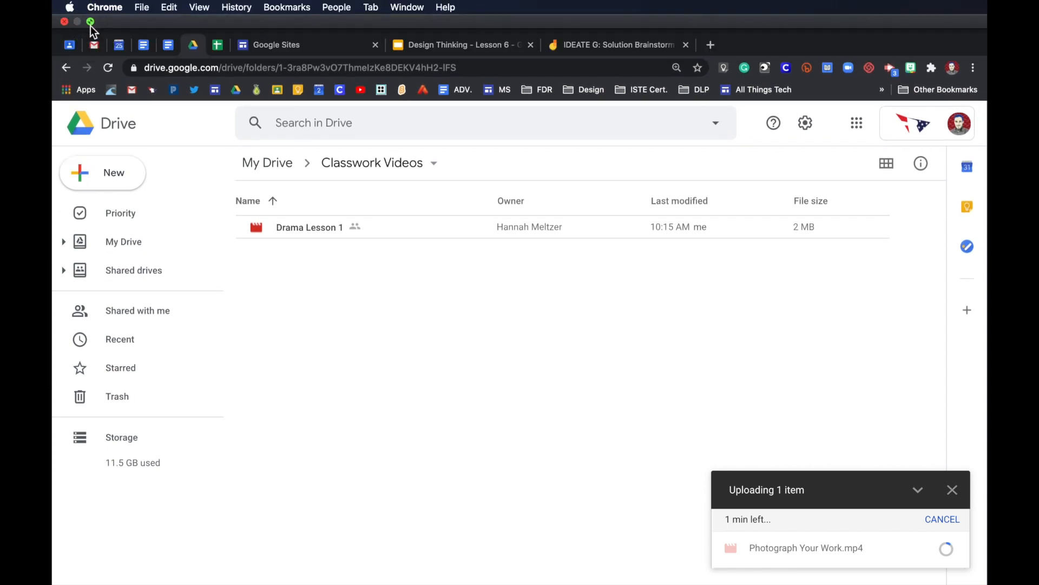
pyautogui.click(90, 21)
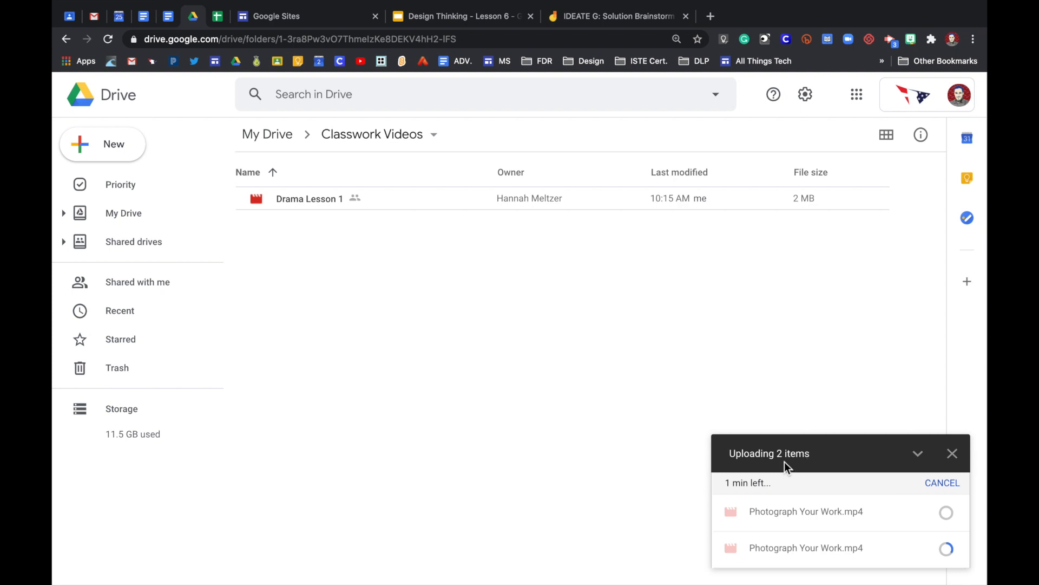
pyautogui.moveTo(945, 549)
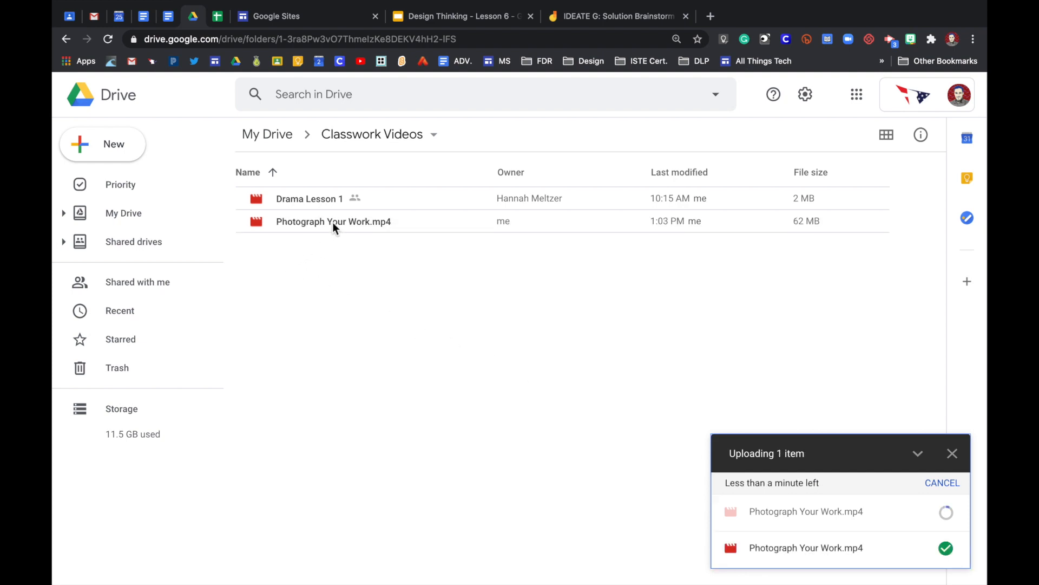
pyautogui.click(333, 220)
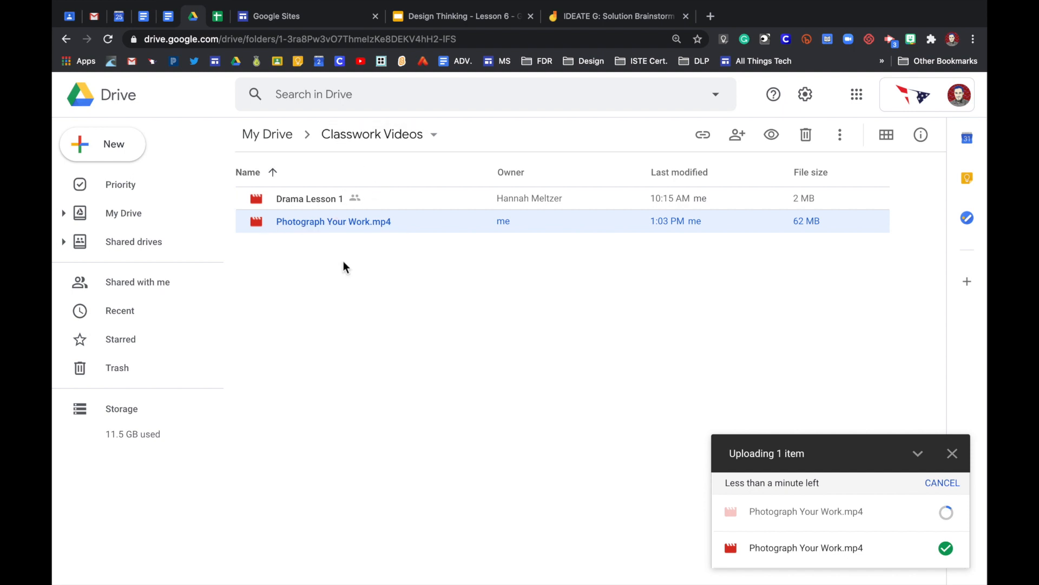
pyautogui.moveTo(334, 220)
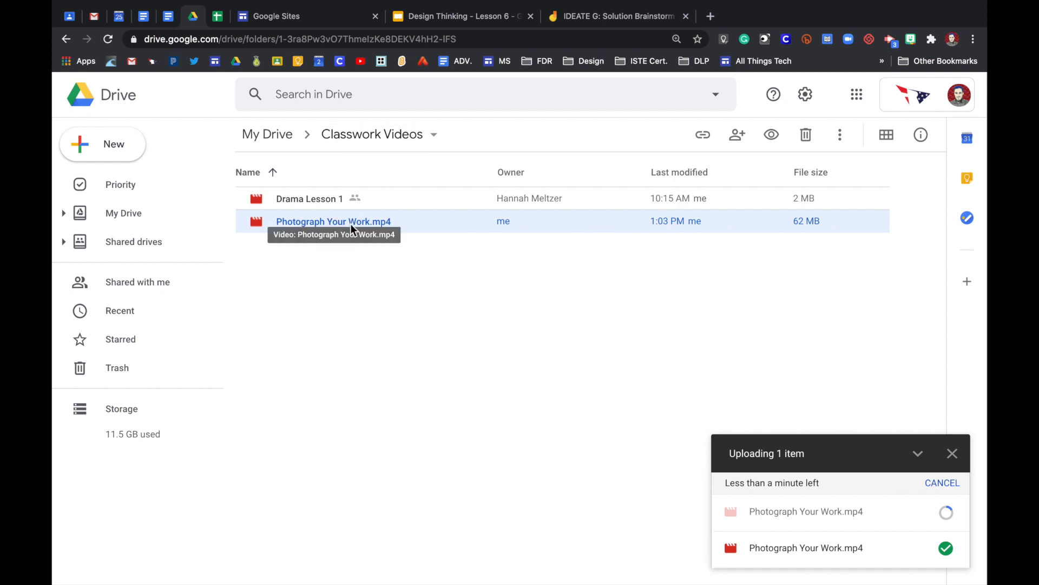